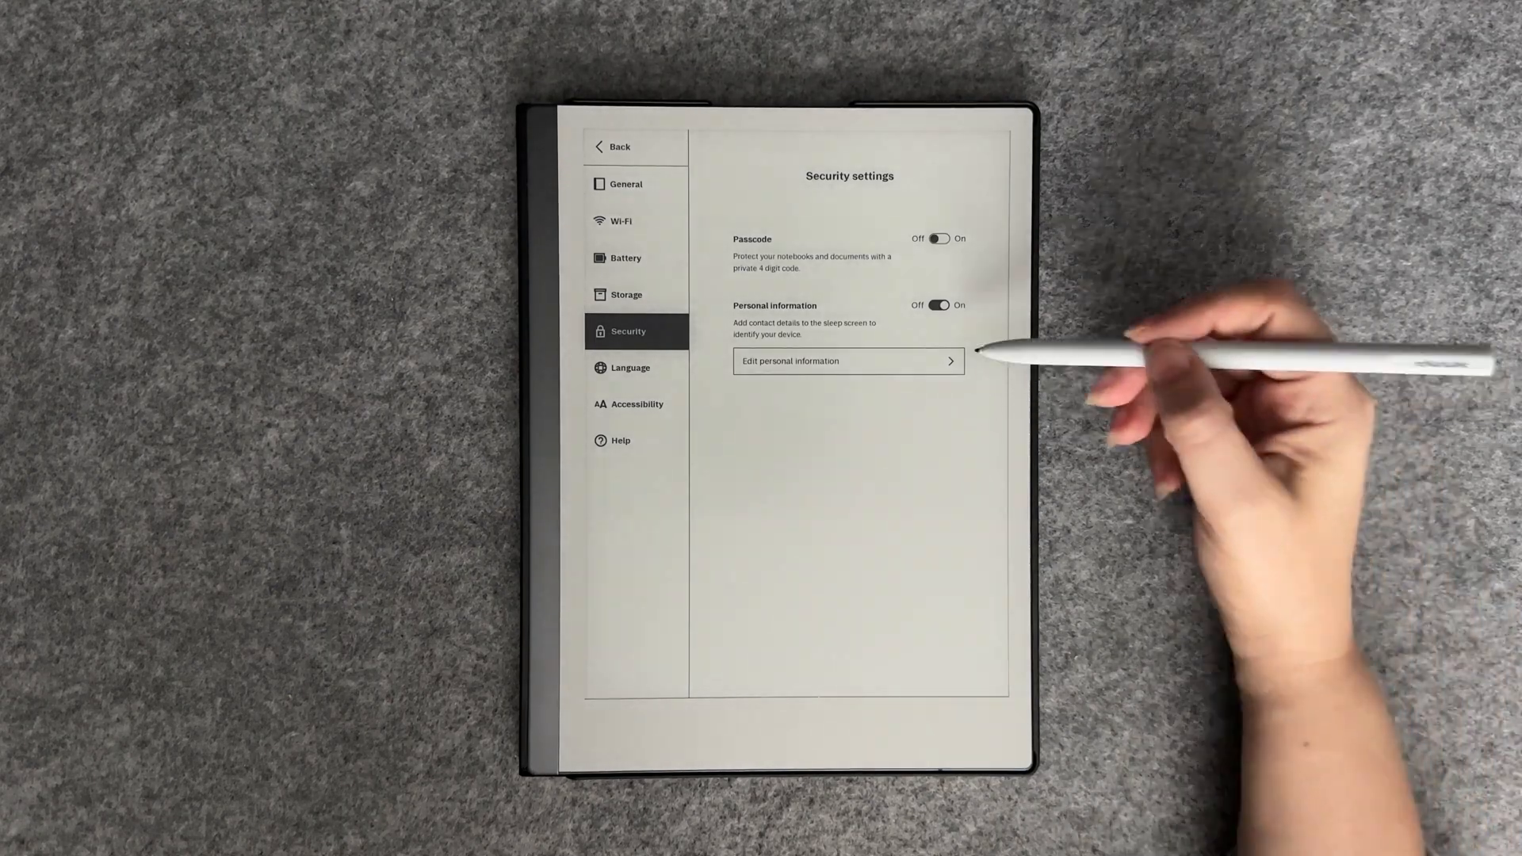
Edit sleep-screen personal information: name RTE, then begin contact info on the 123 keyboard
{"action": "left_click", "coordinate": [847, 360]}
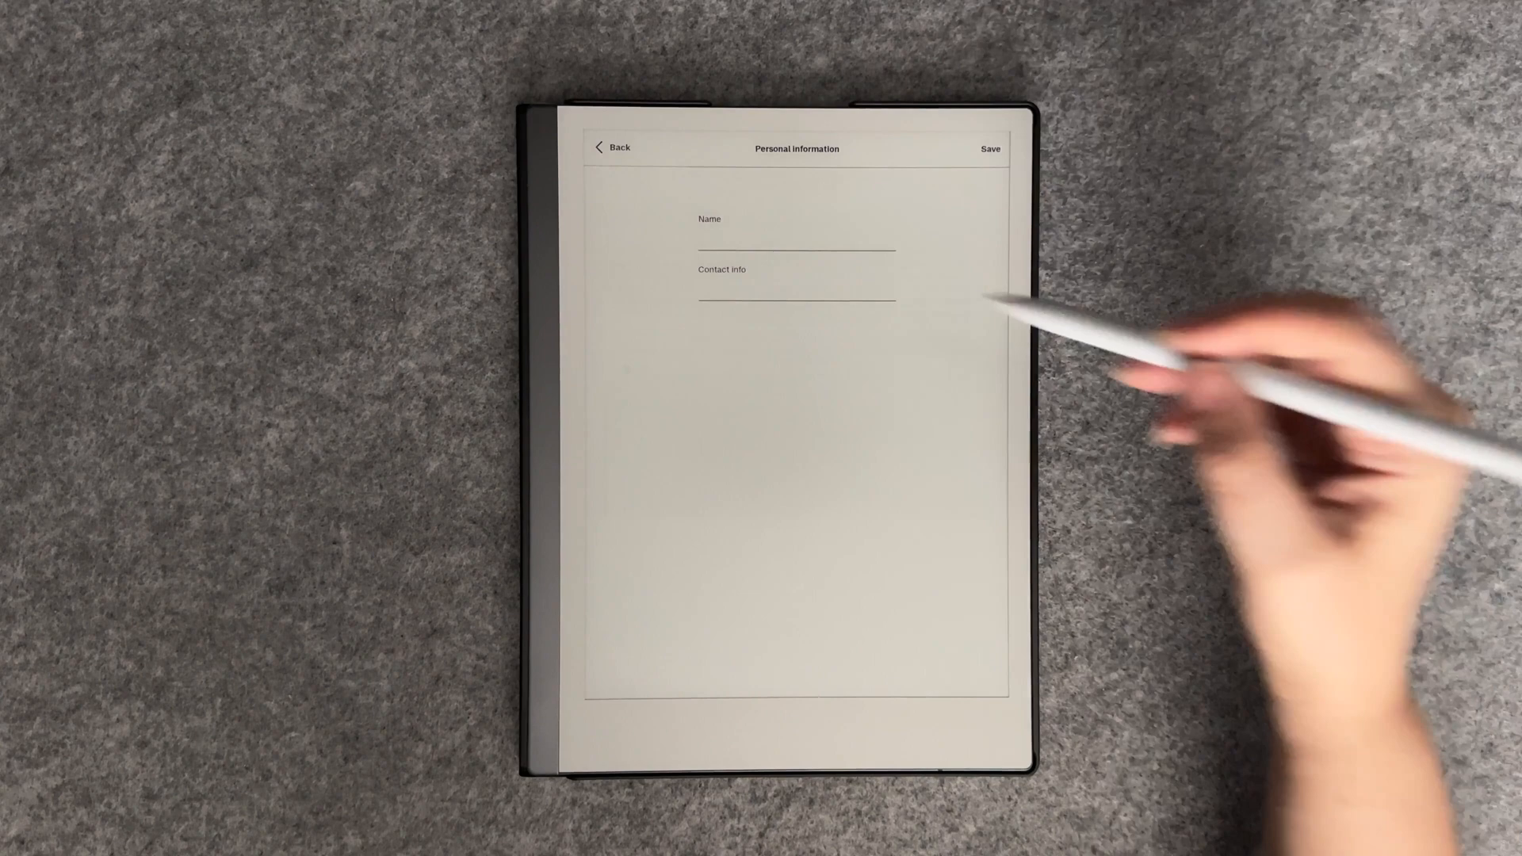
{"action": "left_click", "coordinate": [796, 243]}
{"action": "type", "text": "RTE"}
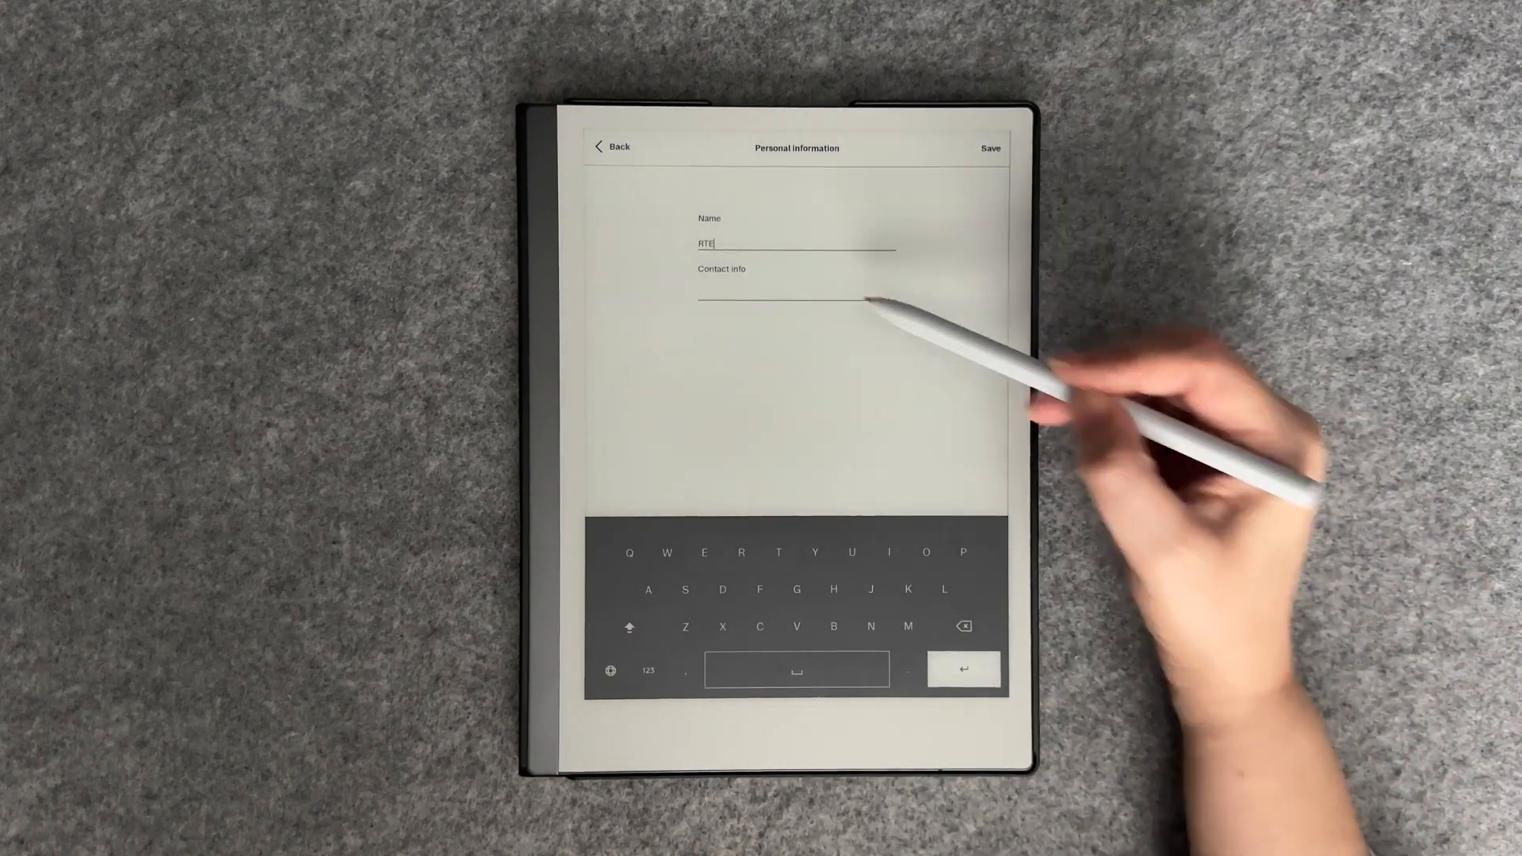
{"action": "left_click", "coordinate": [797, 293]}
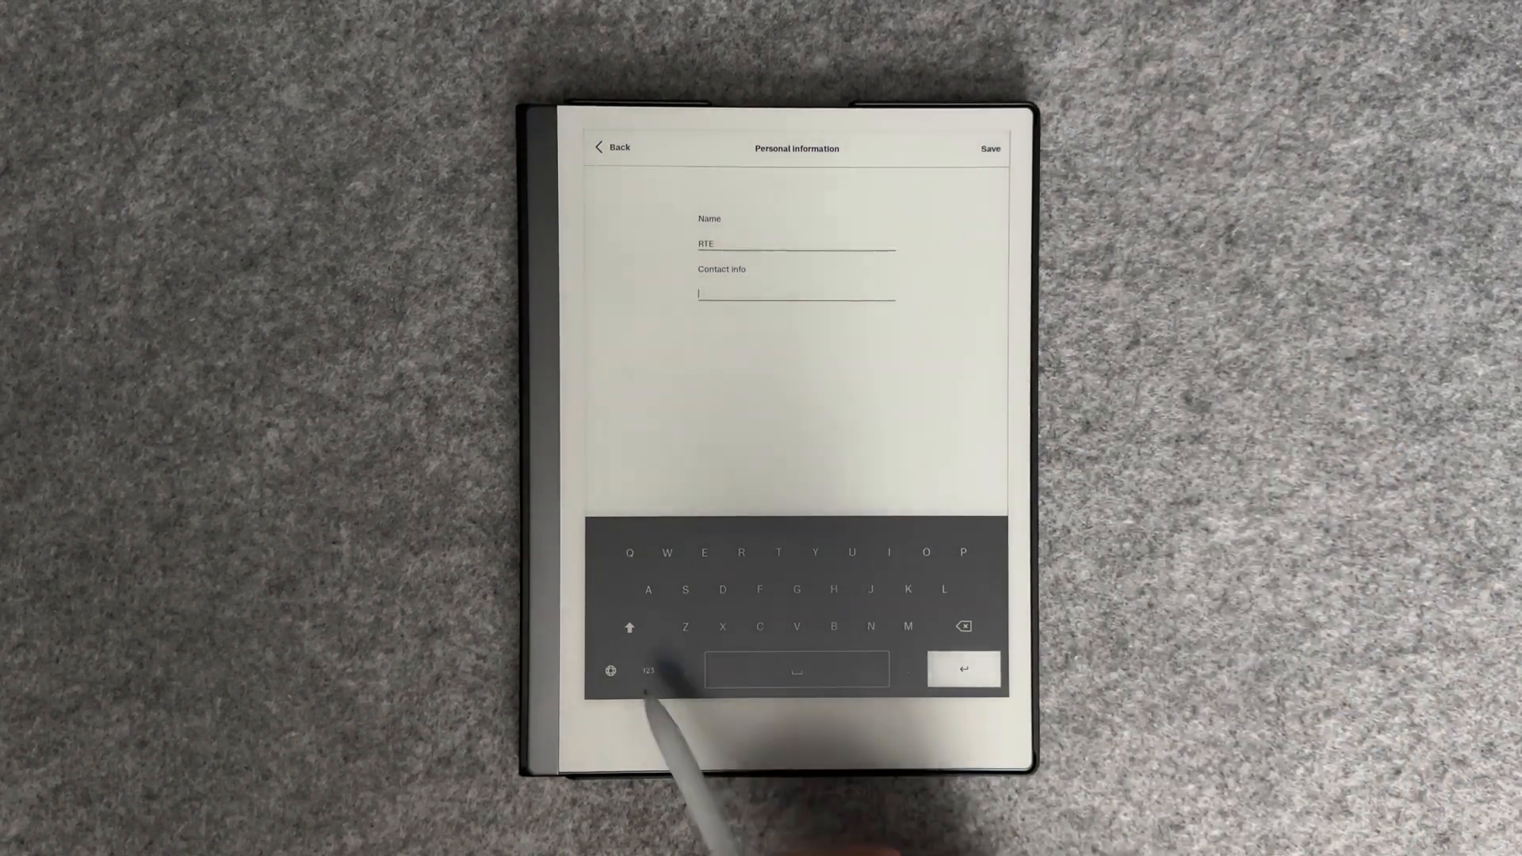
{"action": "left_click", "coordinate": [647, 673]}
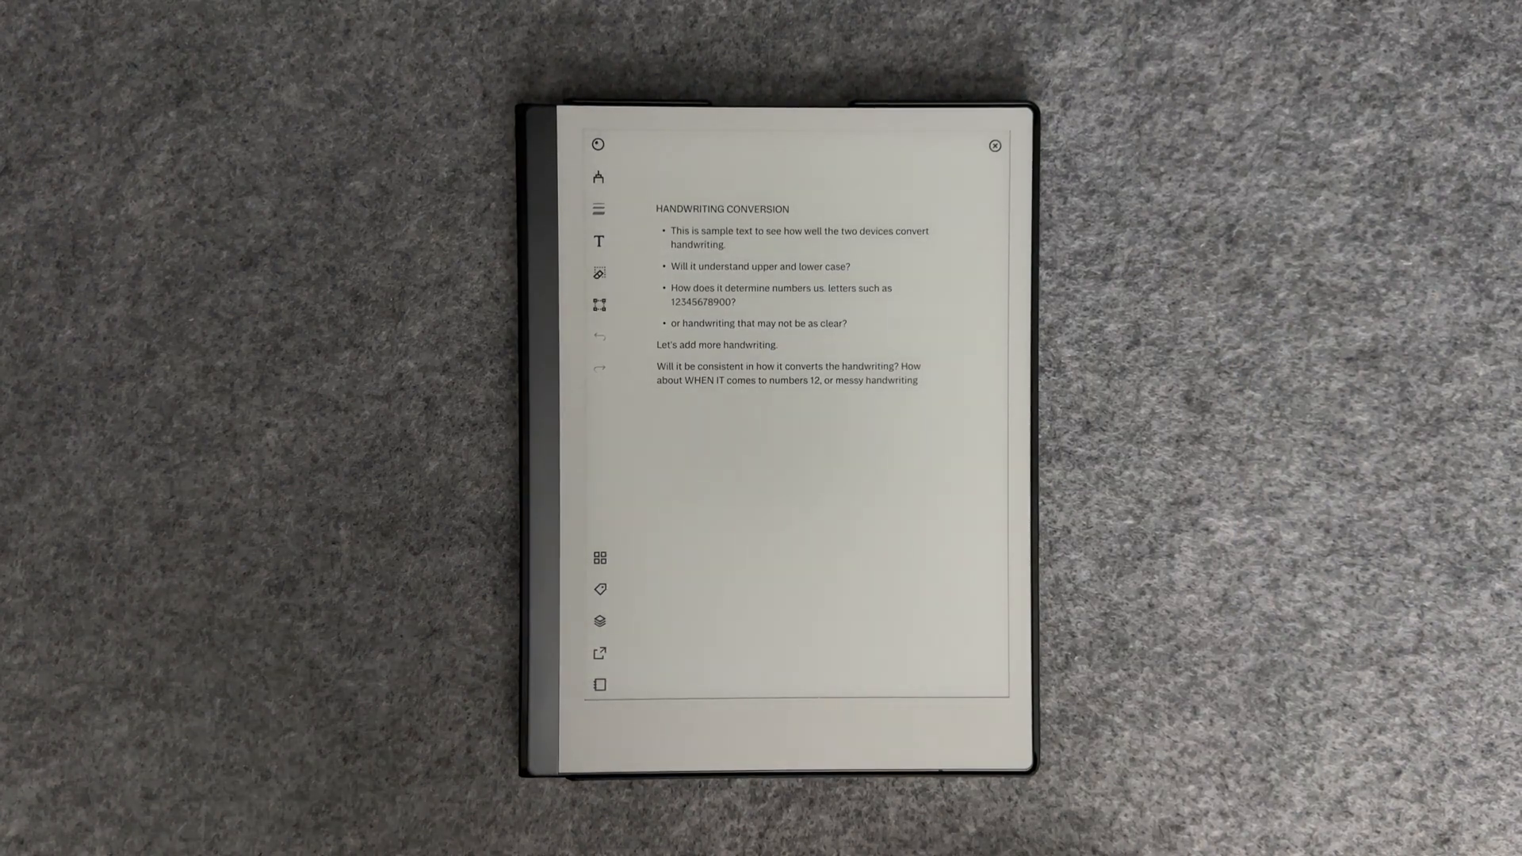
Share the note via Send by email, choosing Text in the email
{"action": "left_click", "coordinate": [597, 653]}
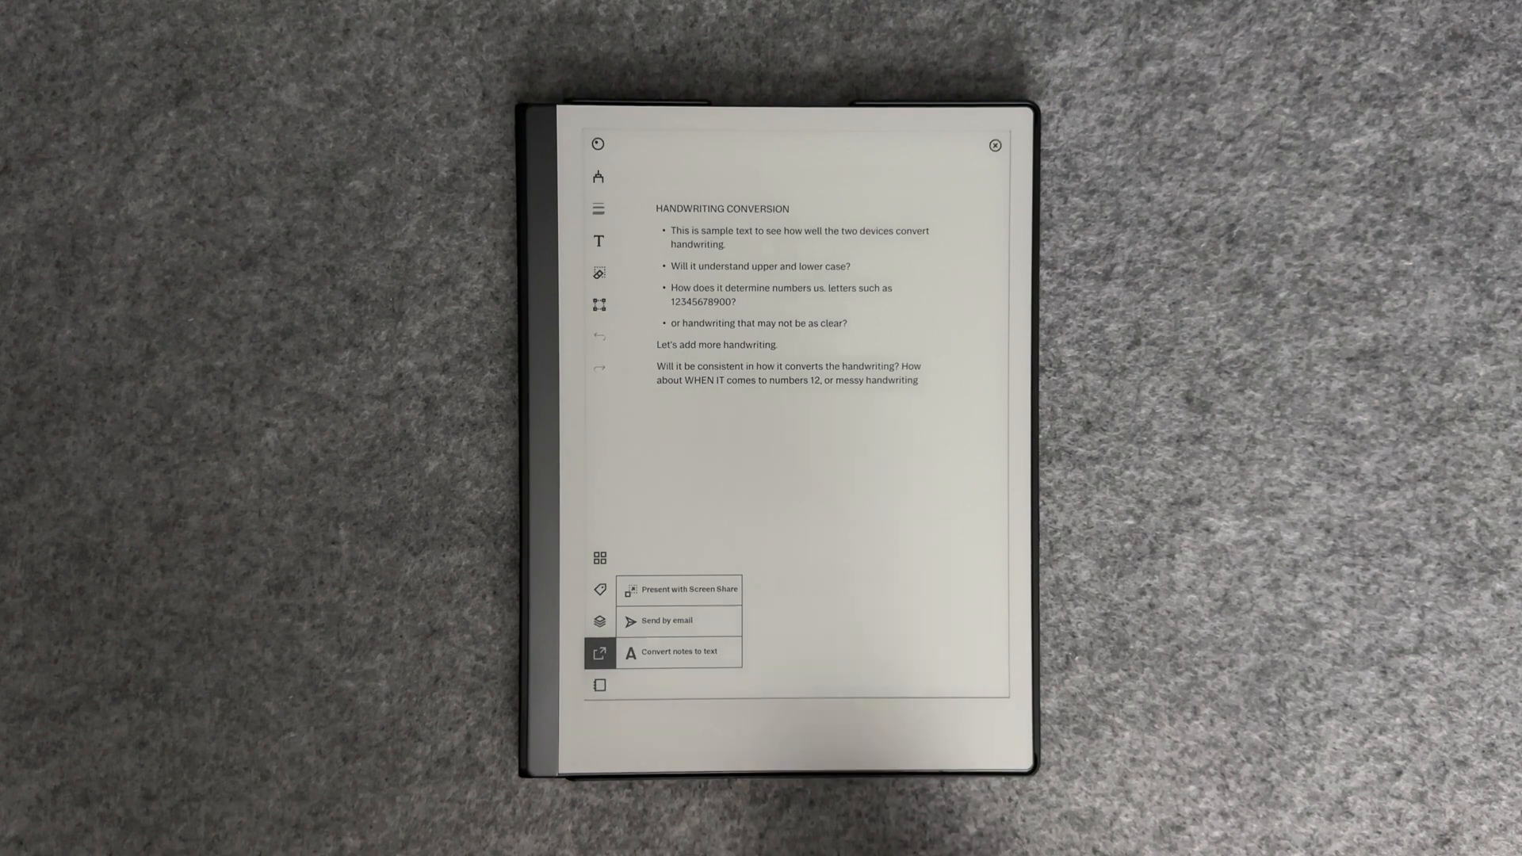
{"action": "left_click", "coordinate": [664, 622]}
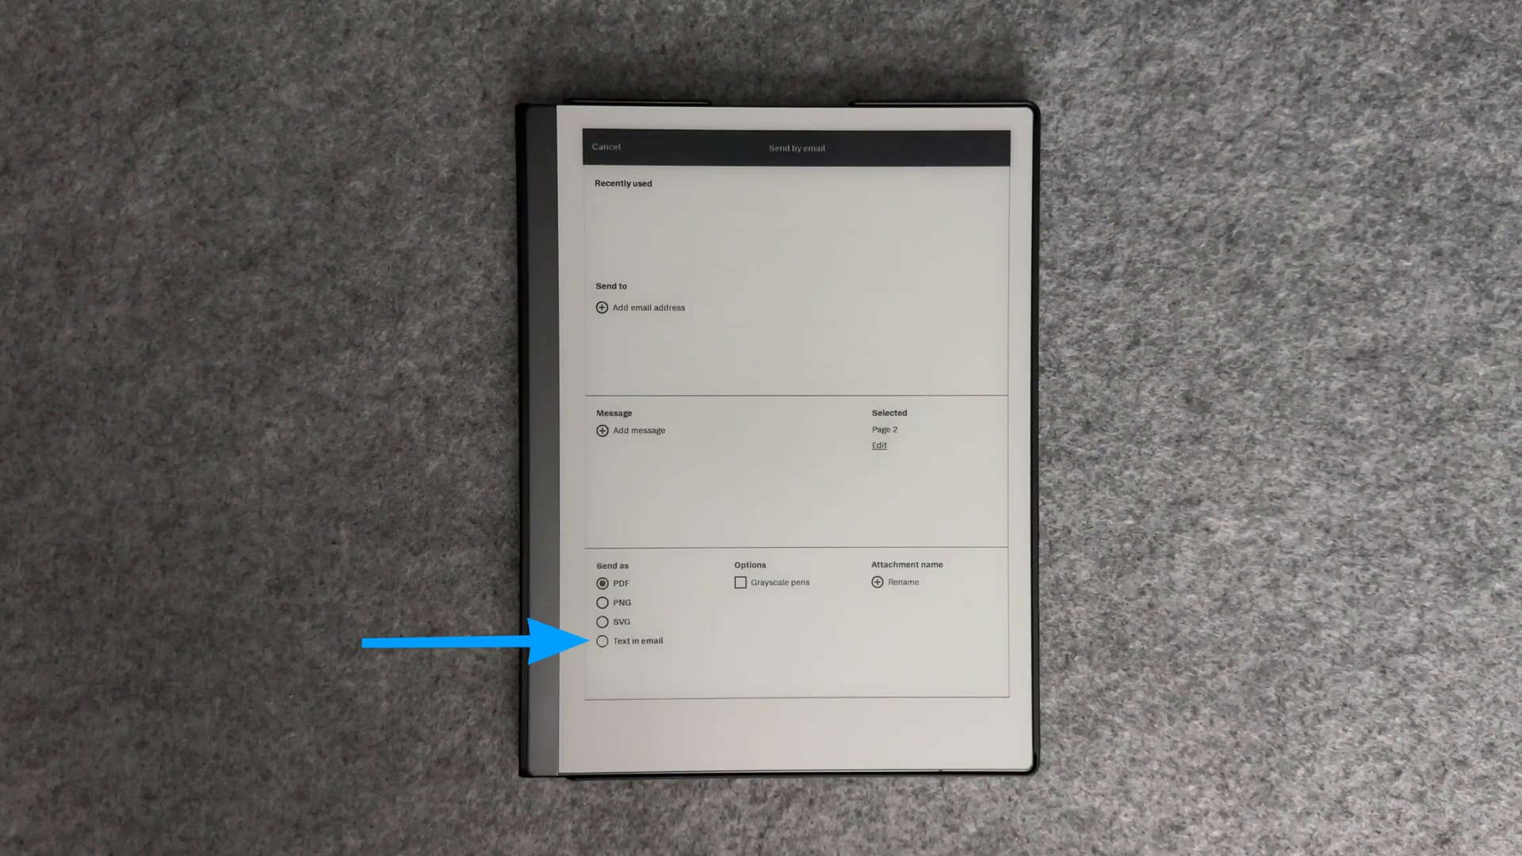
{"action": "left_click", "coordinate": [604, 146]}
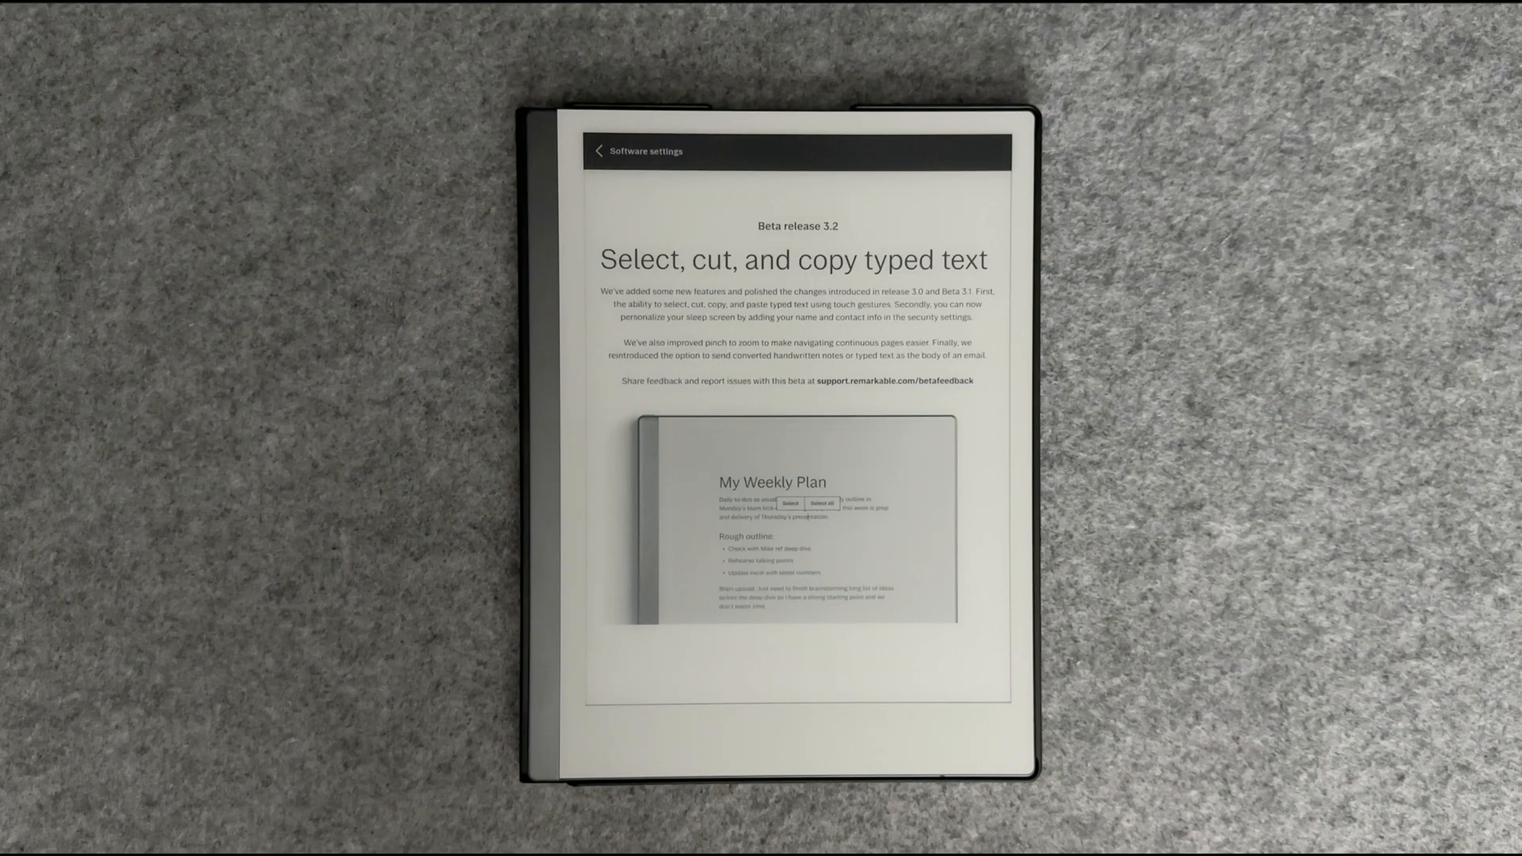